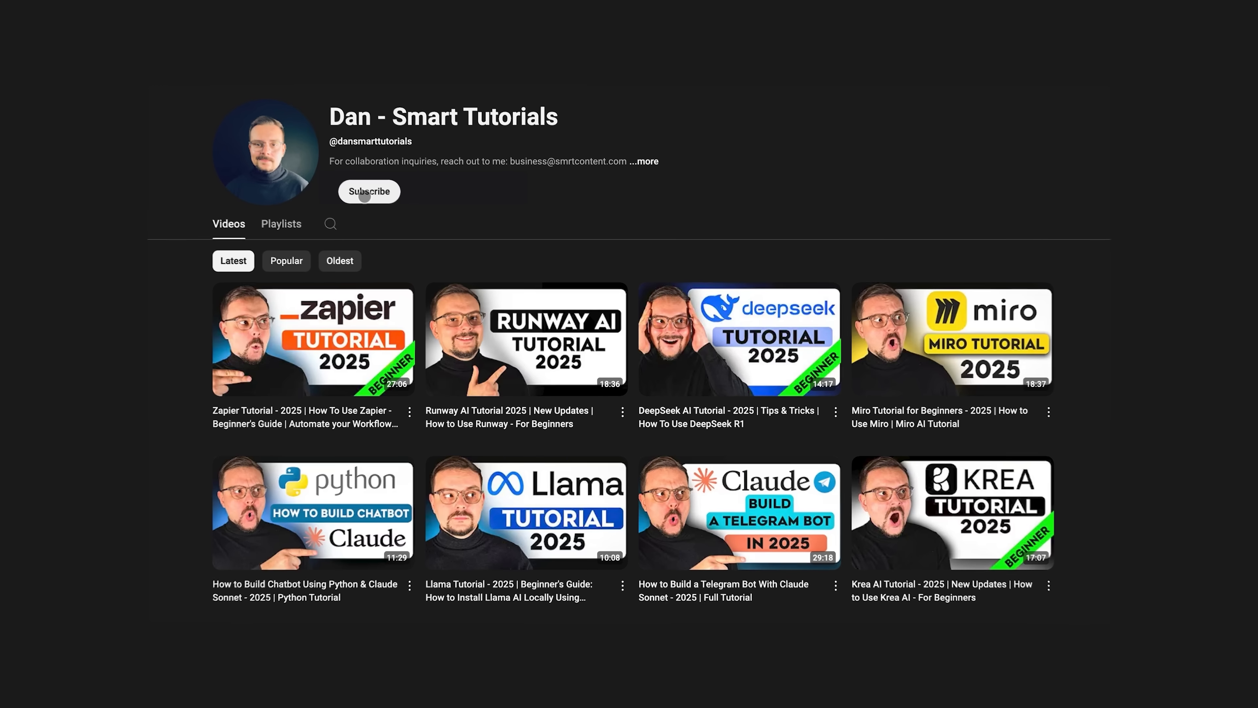
# Subscribe to the Dan - Smart Tutorials channel and reveal its notification options with Personalized checked.
pyautogui.click(368, 191)
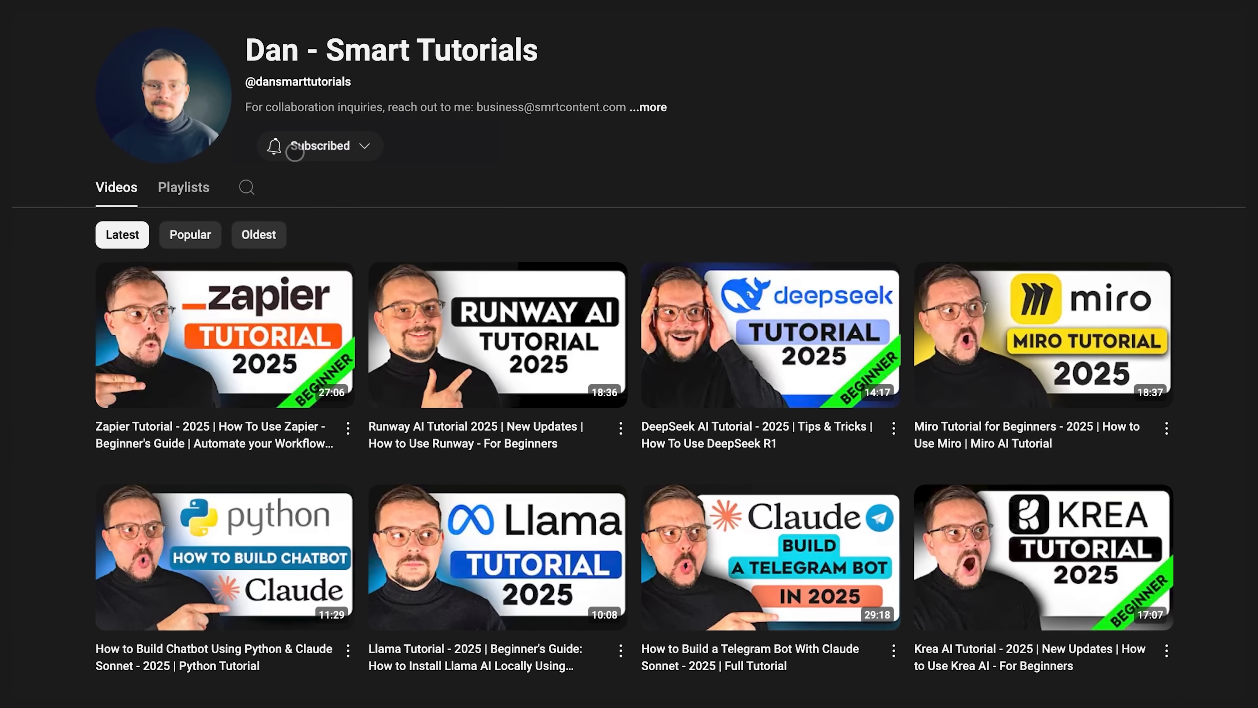
pyautogui.click(319, 146)
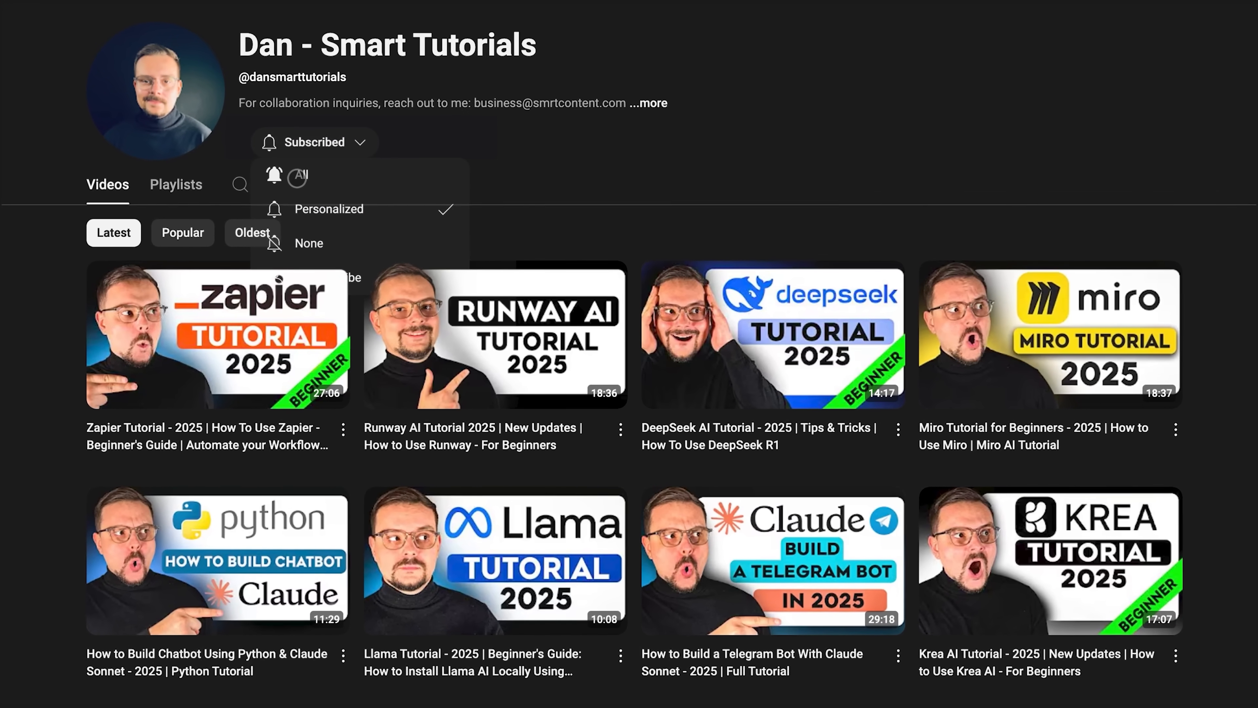